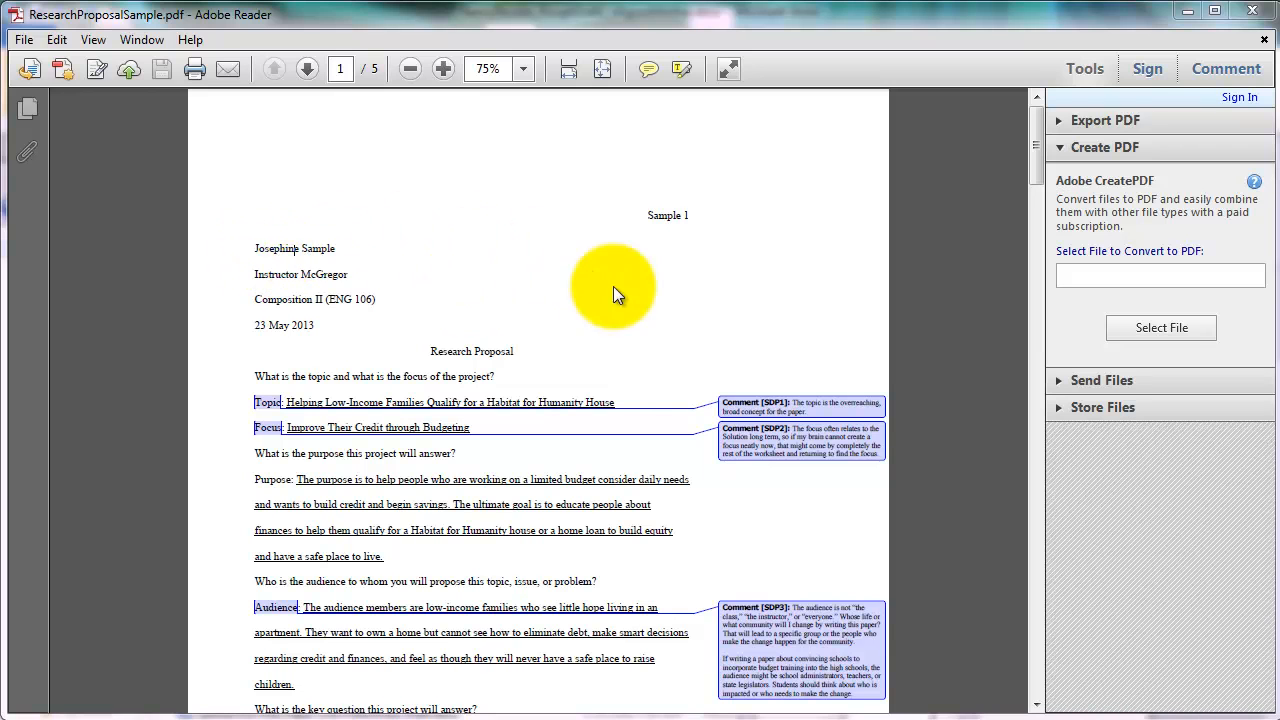
{"action": "mouse_move", "coordinate": [680, 588]}
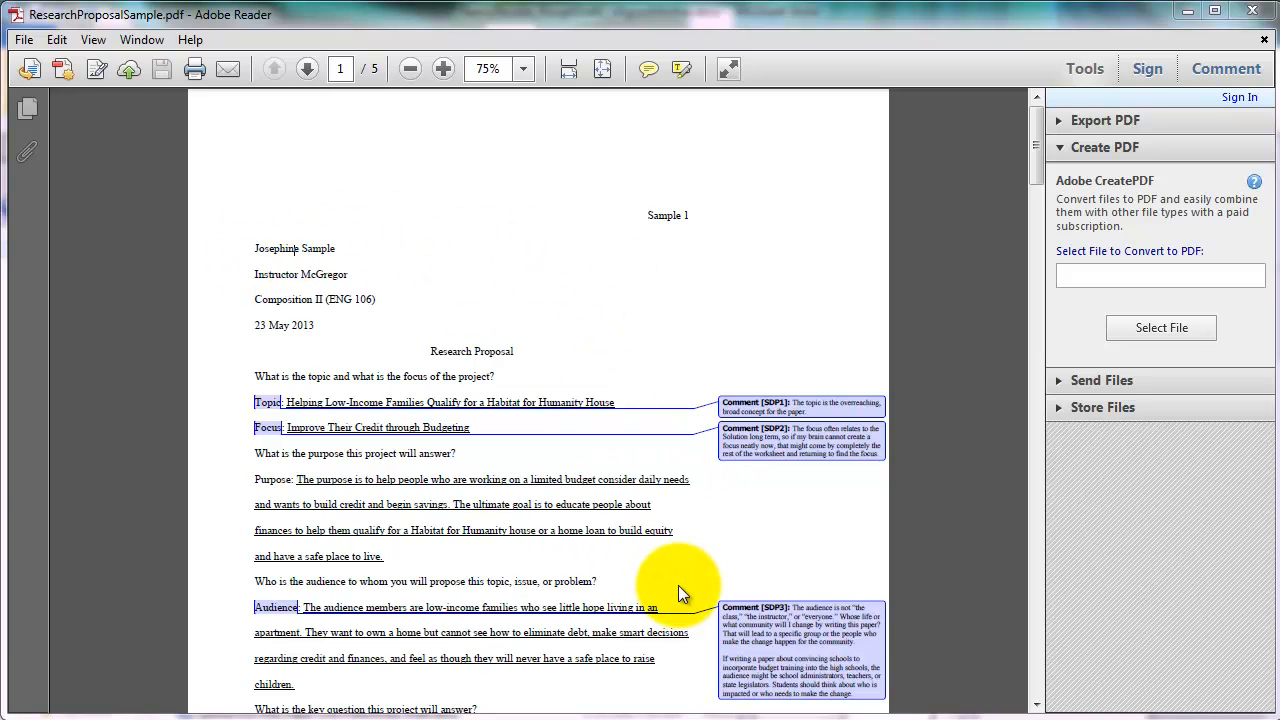
{"action": "mouse_move", "coordinate": [444, 304]}
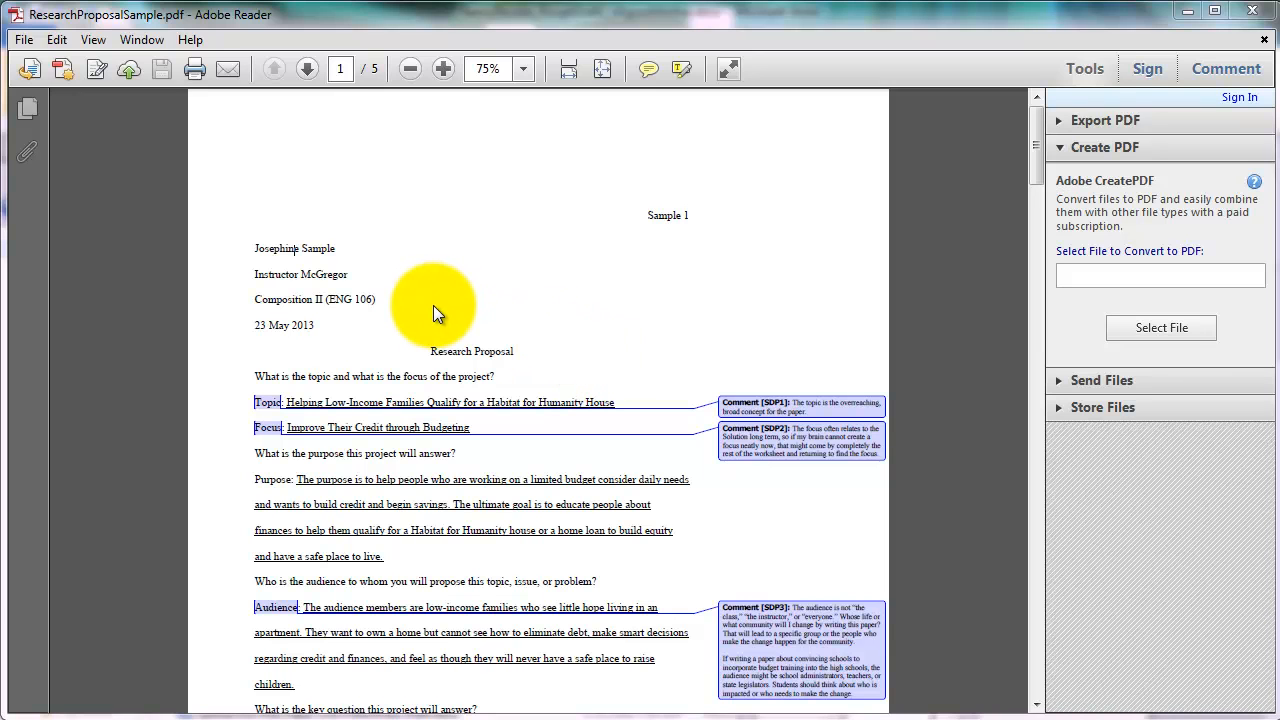
{"action": "mouse_move", "coordinate": [432, 318]}
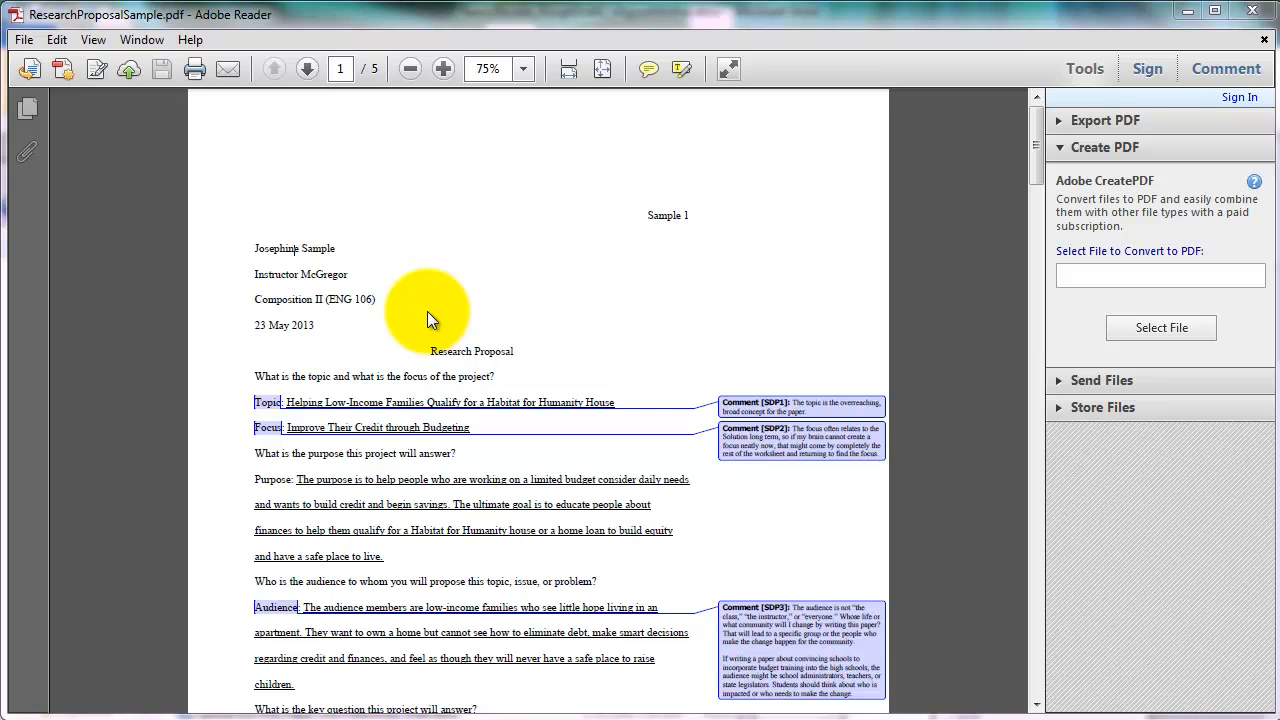
{"action": "mouse_move", "coordinate": [420, 312]}
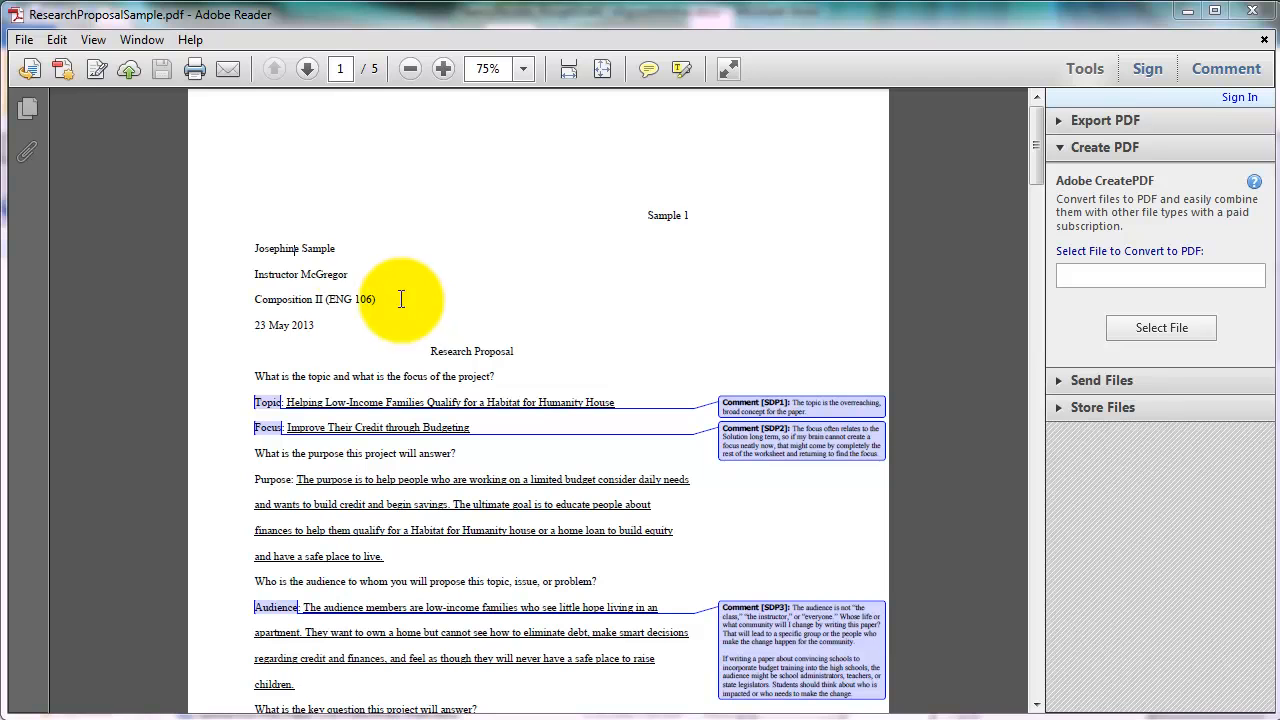
Use the File menu, then set the proposal's magnification to 100% from the preset list
{"action": "left_click", "coordinate": [24, 40]}
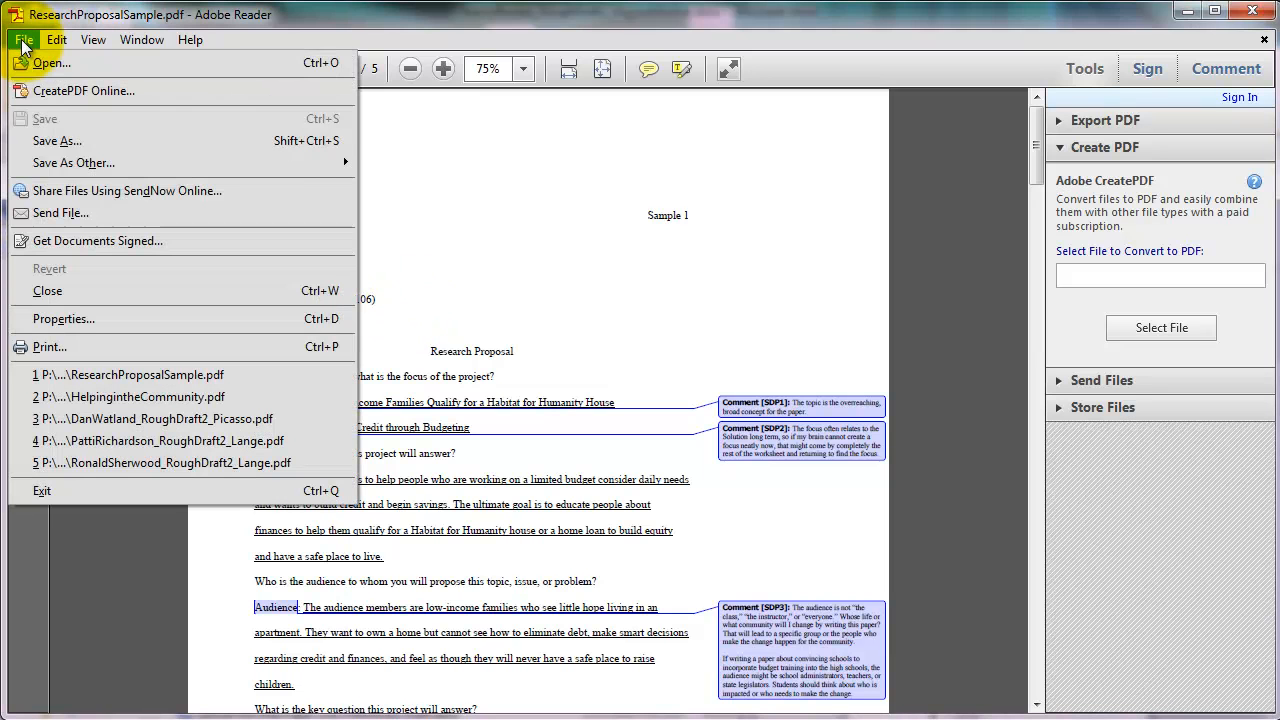
{"action": "left_click", "coordinate": [56, 140]}
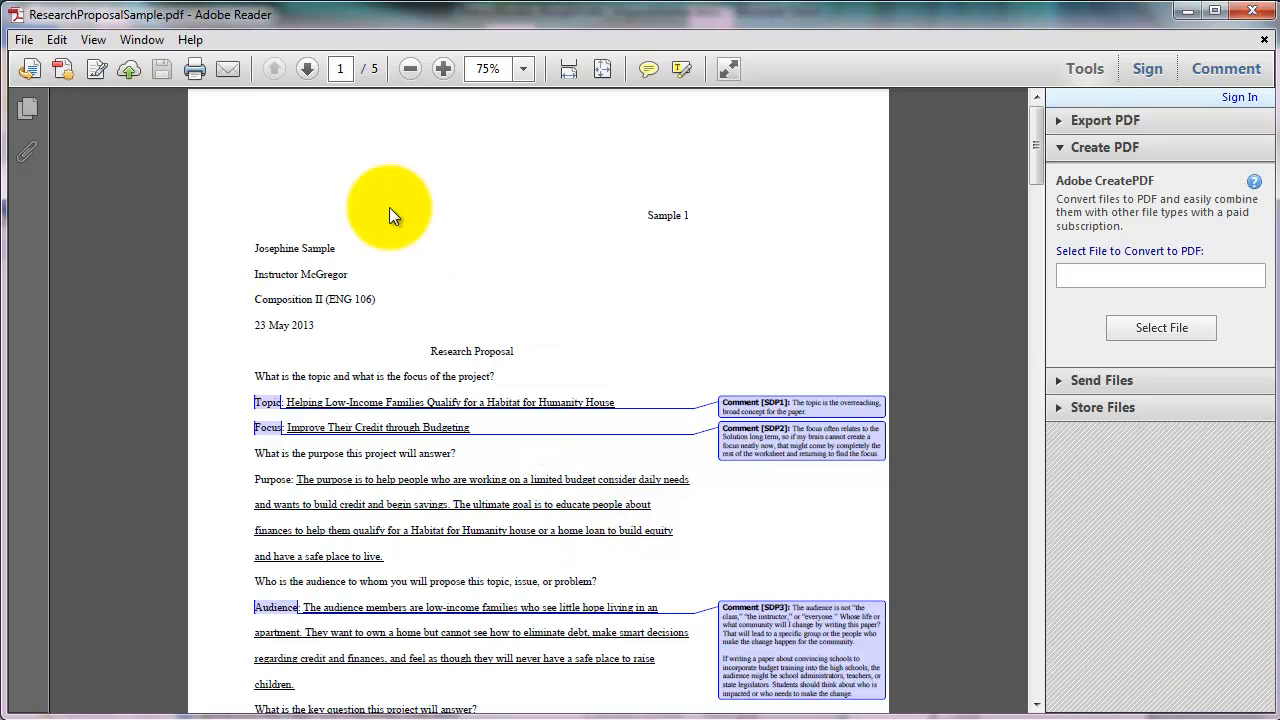
{"action": "mouse_move", "coordinate": [404, 216]}
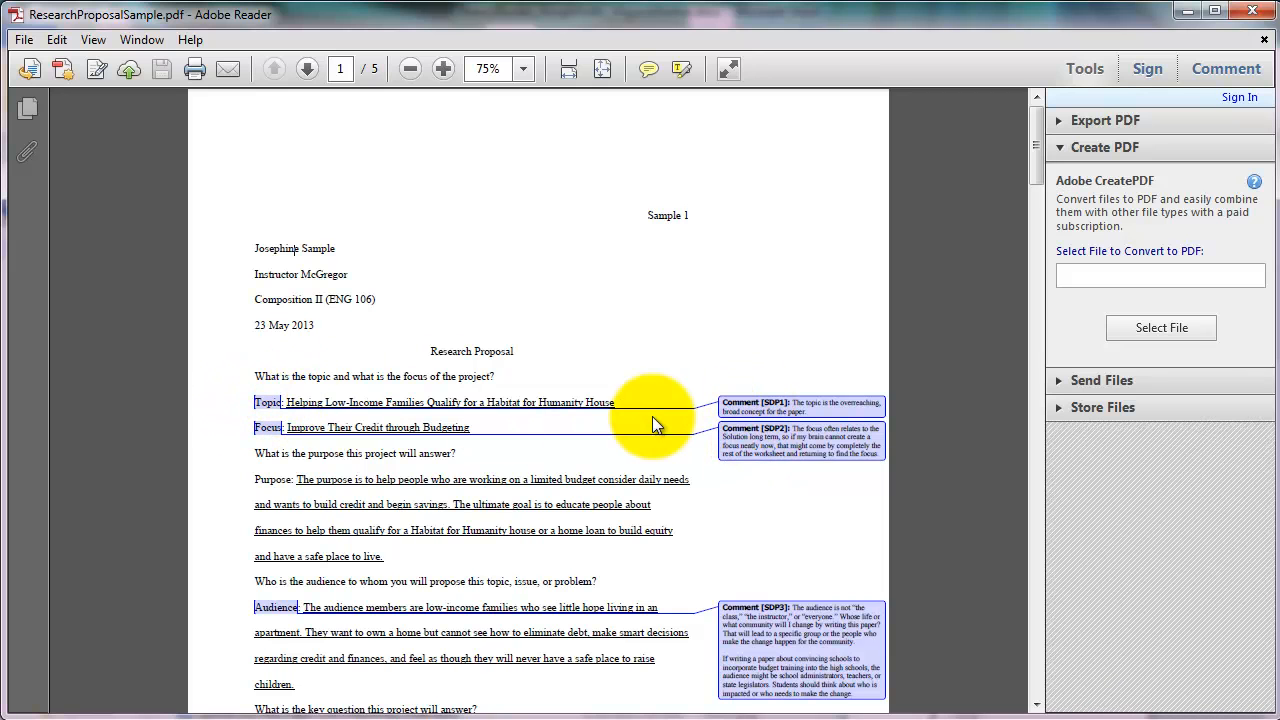
{"action": "mouse_move", "coordinate": [770, 404]}
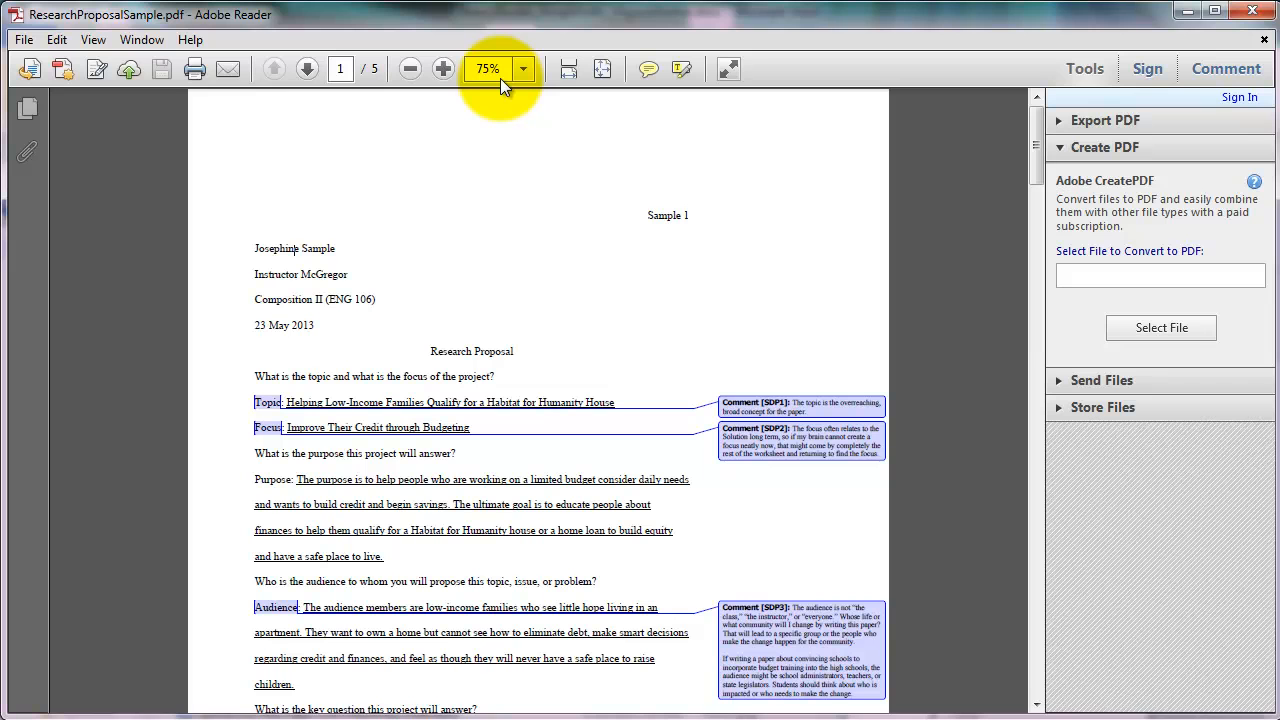
{"action": "left_click", "coordinate": [490, 68]}
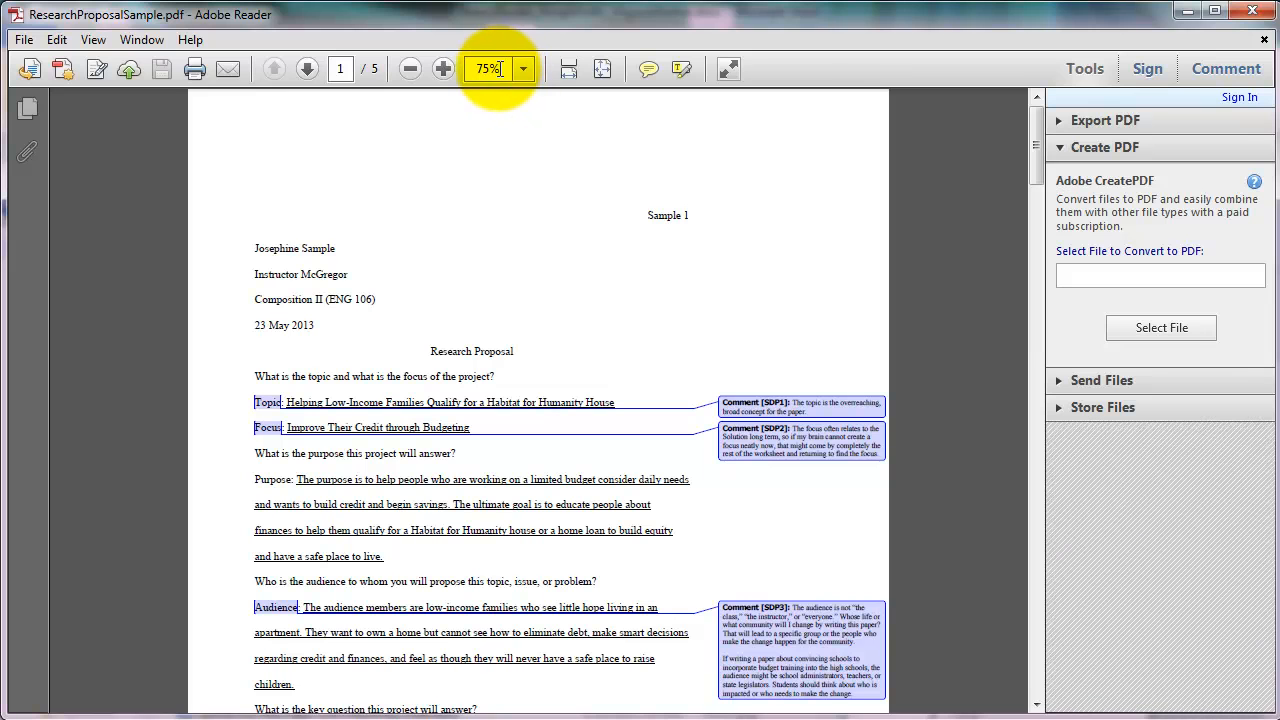
{"action": "mouse_move", "coordinate": [536, 114]}
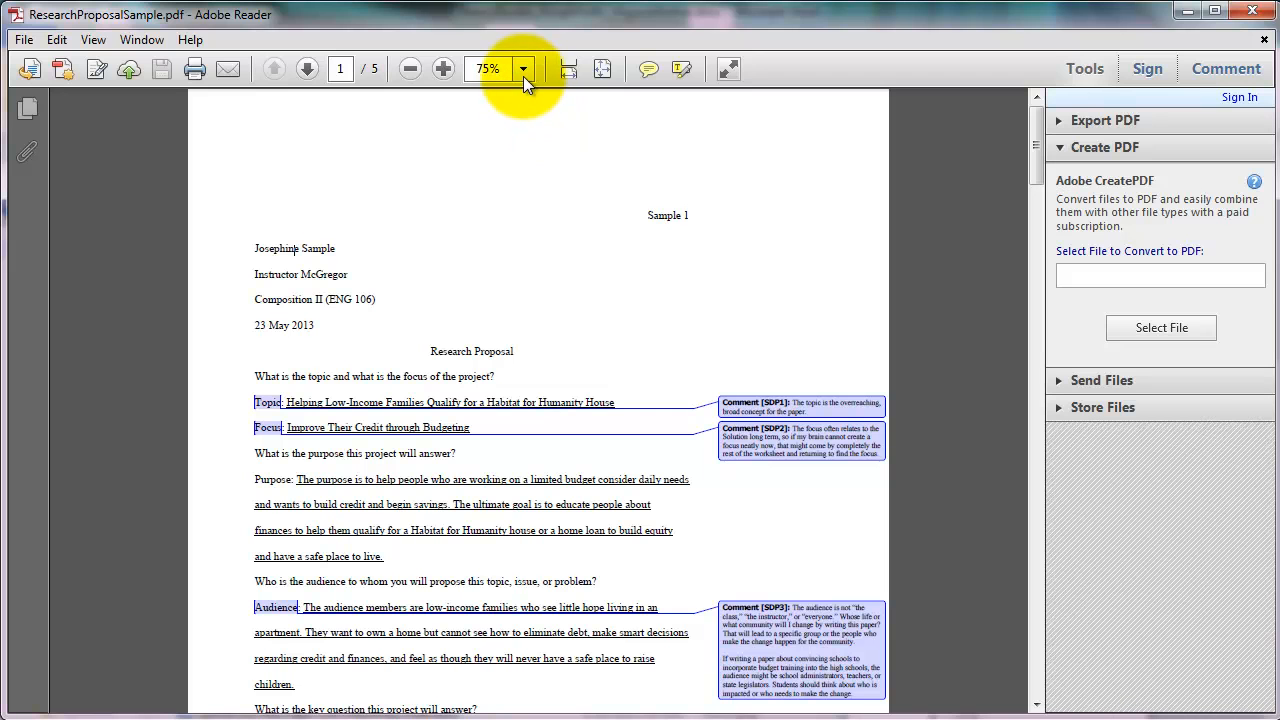
{"action": "left_click", "coordinate": [524, 68]}
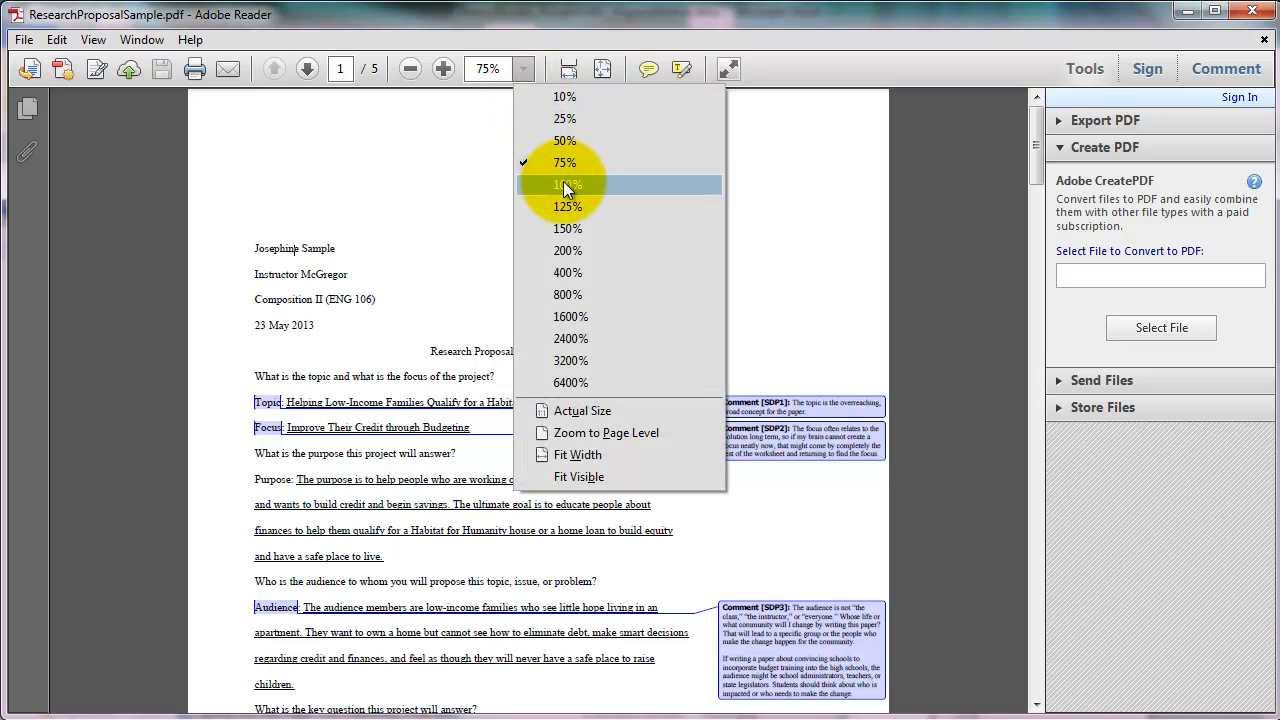
{"action": "left_click", "coordinate": [566, 184]}
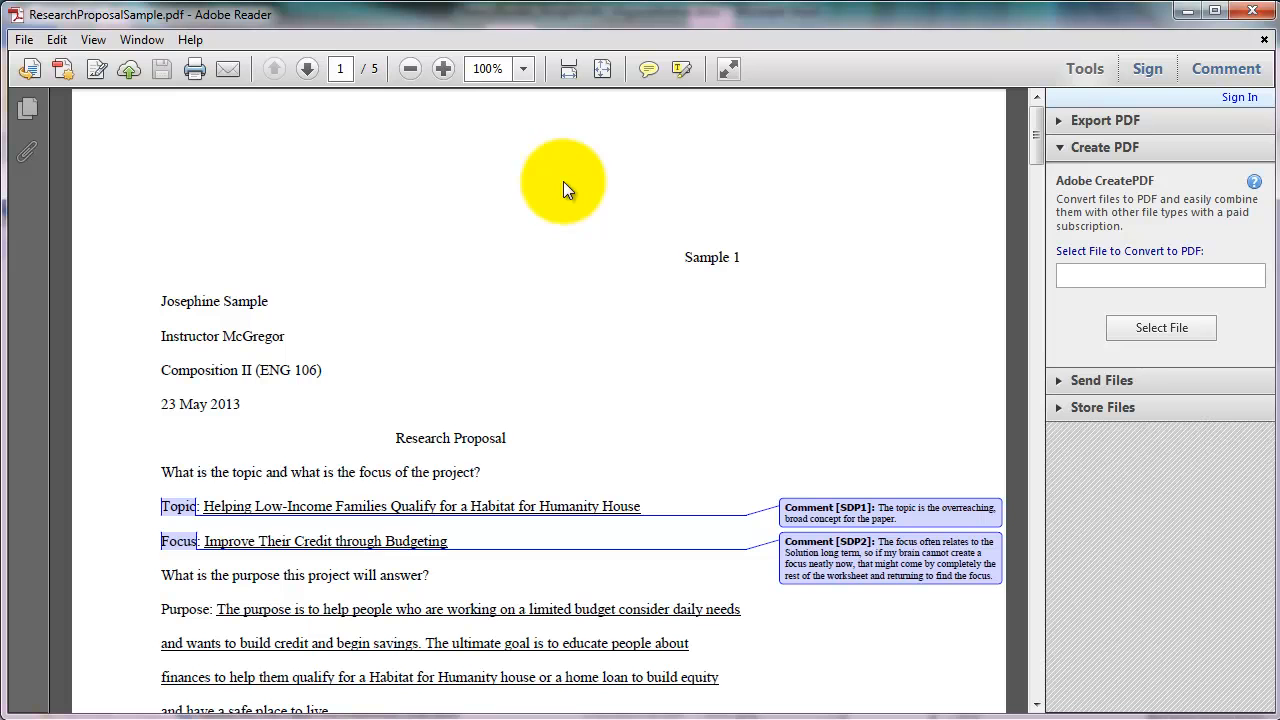
Raise the magnification to 125% and on up to 400%, staying on page 1 of 5
{"action": "left_click", "coordinate": [444, 68]}
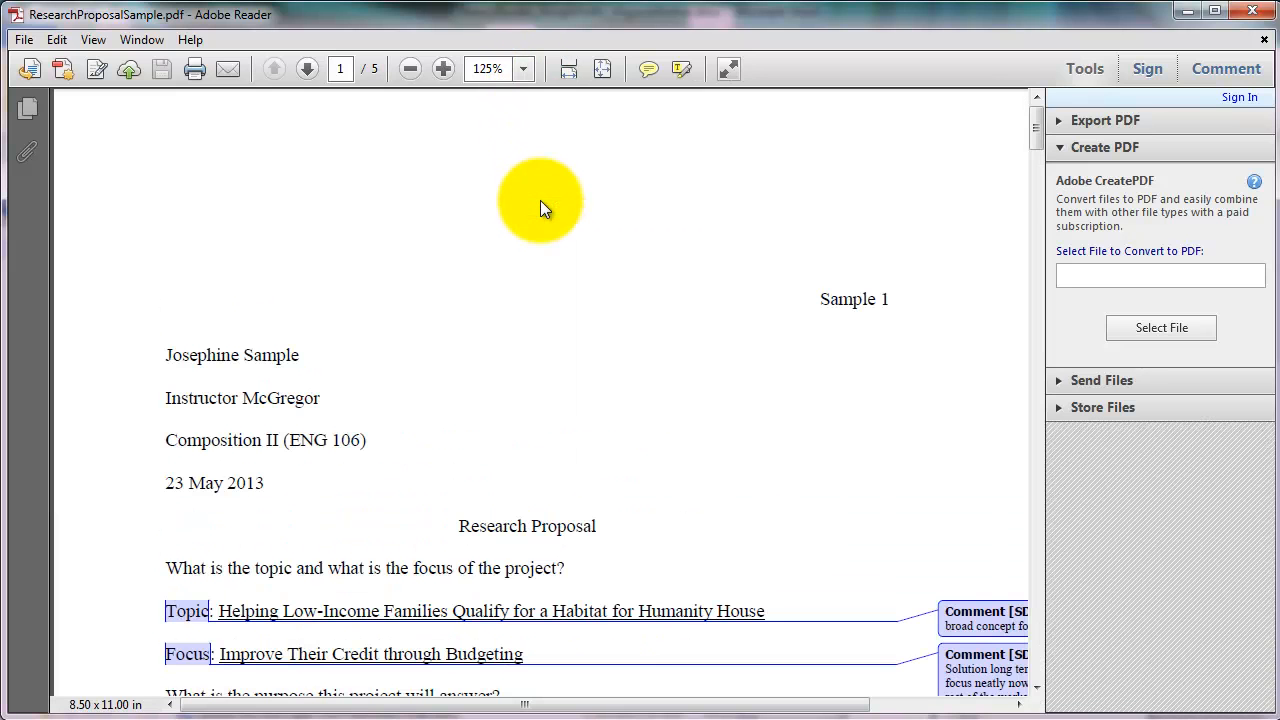
{"action": "scroll", "scroll_direction": "down", "scroll_amount": 3}
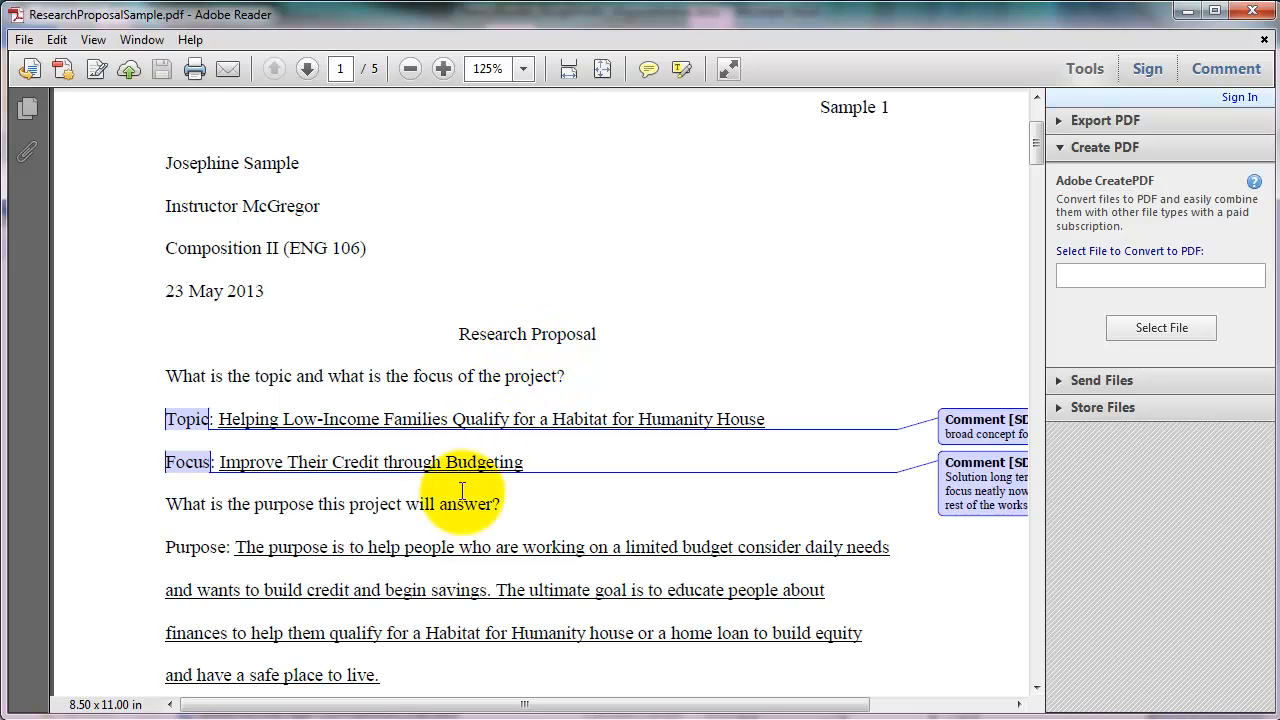
{"action": "left_click_drag", "start_coordinate": [524, 704], "coordinate": [664, 704]}
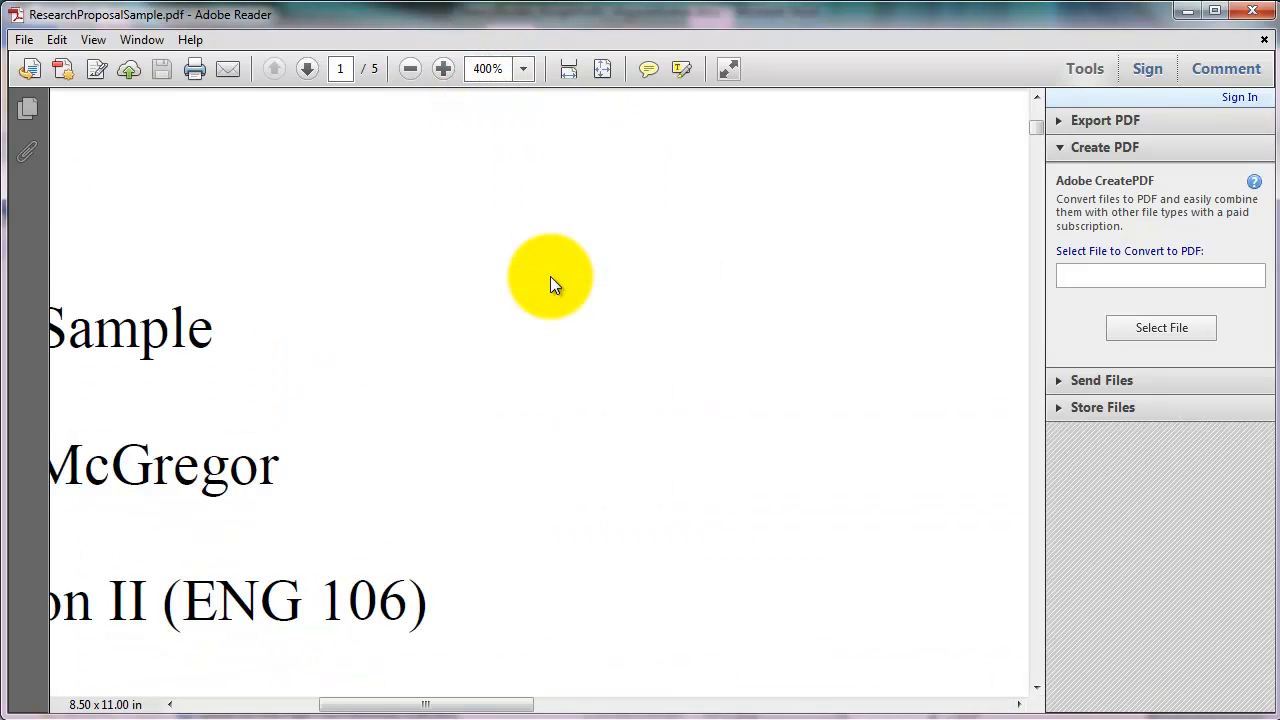
{"action": "mouse_move", "coordinate": [410, 68]}
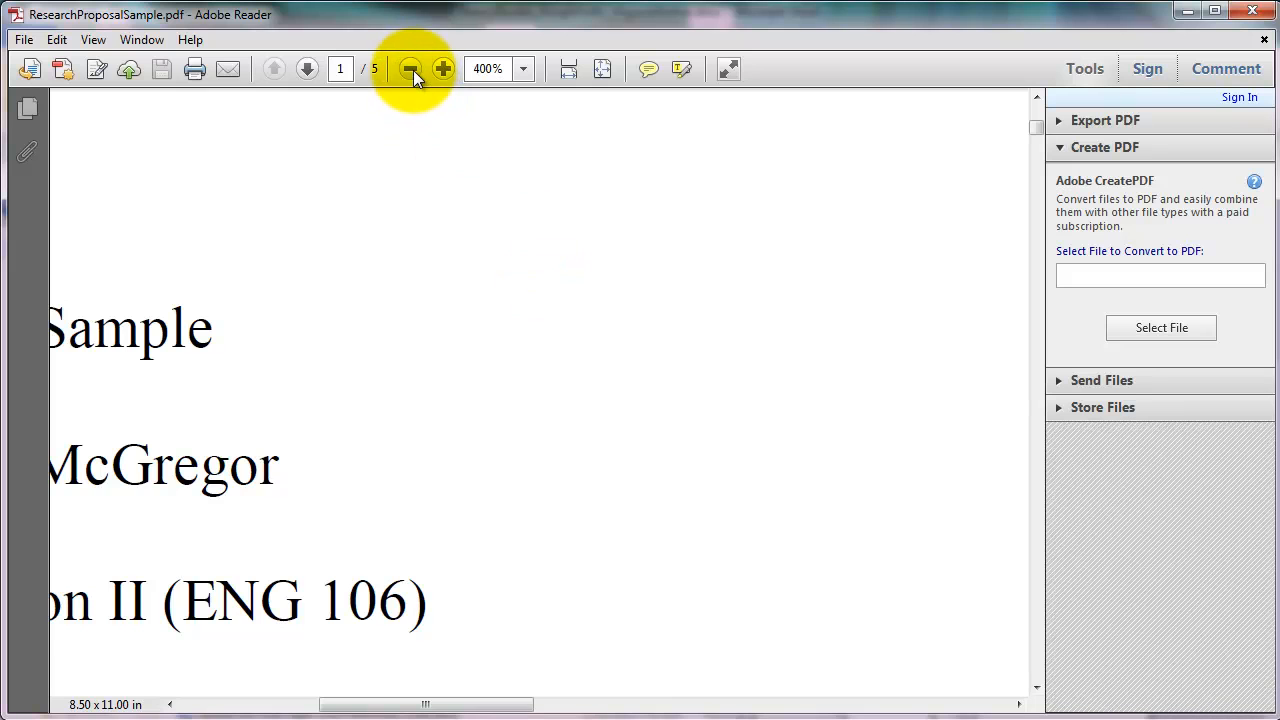
{"action": "mouse_move", "coordinate": [442, 68]}
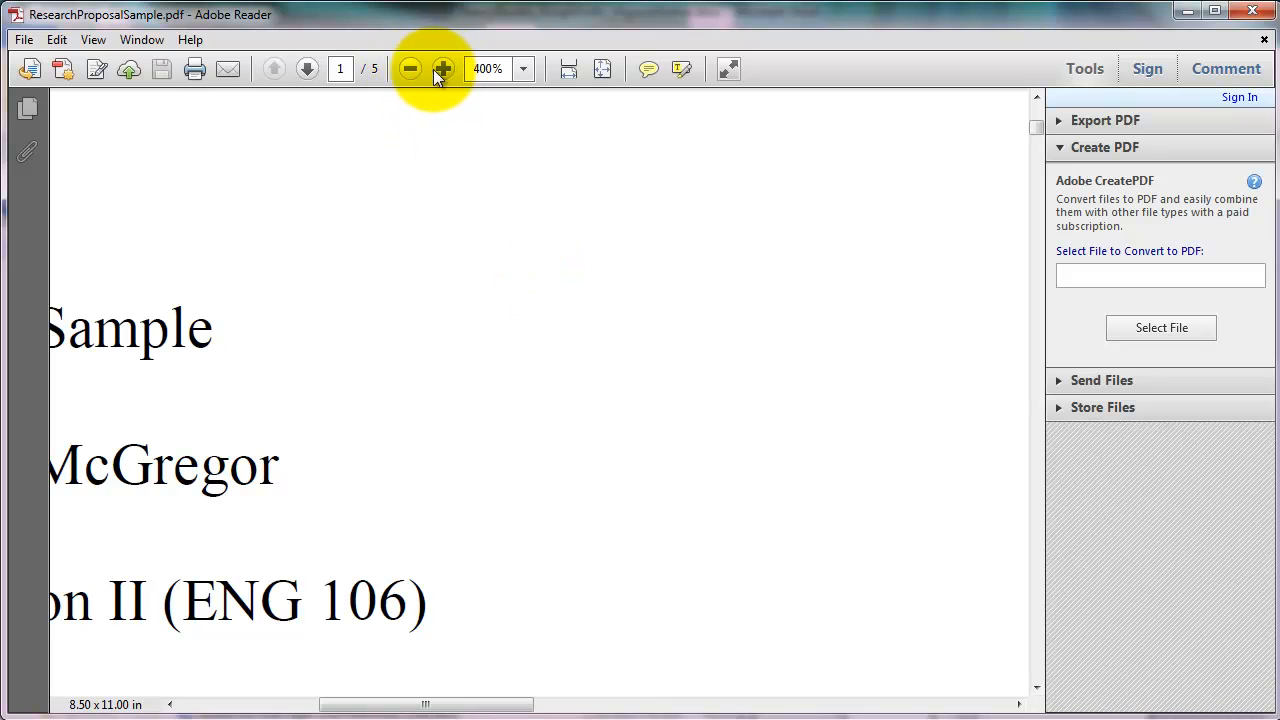
{"action": "mouse_move", "coordinate": [410, 68]}
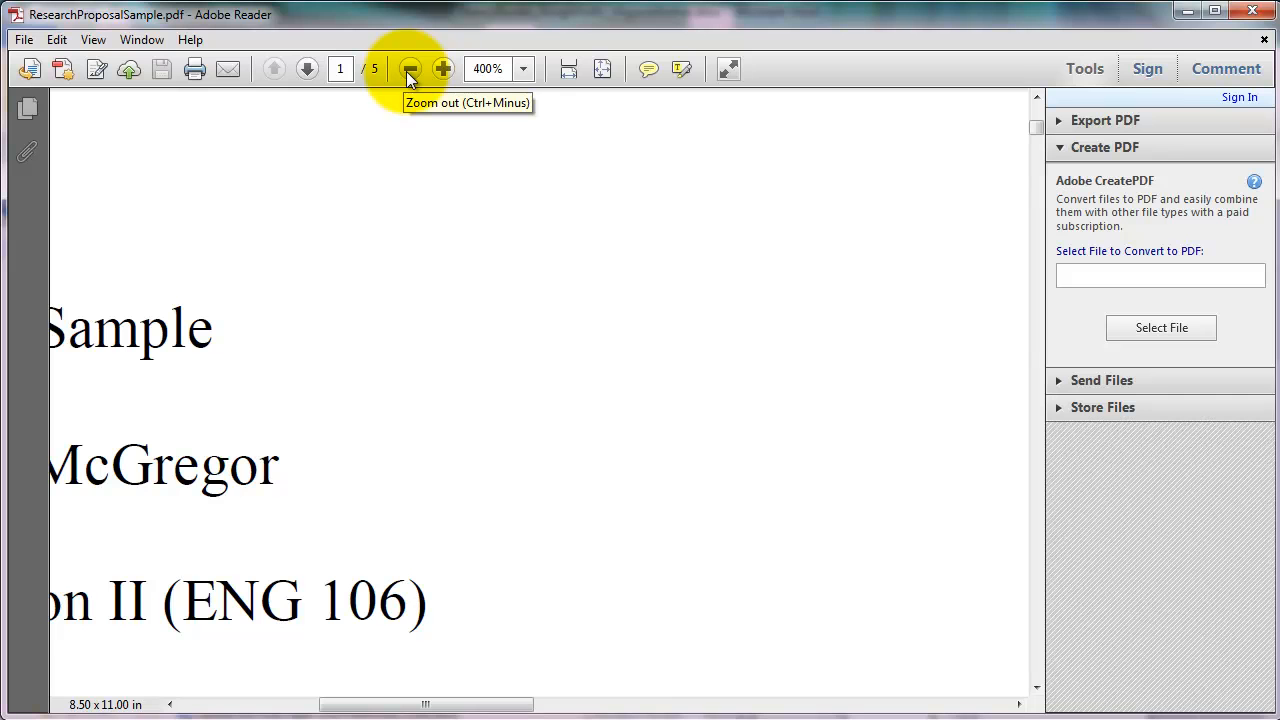
Zoom out one step from 400%, then fit the page width at about 104%
{"action": "left_click", "coordinate": [410, 68]}
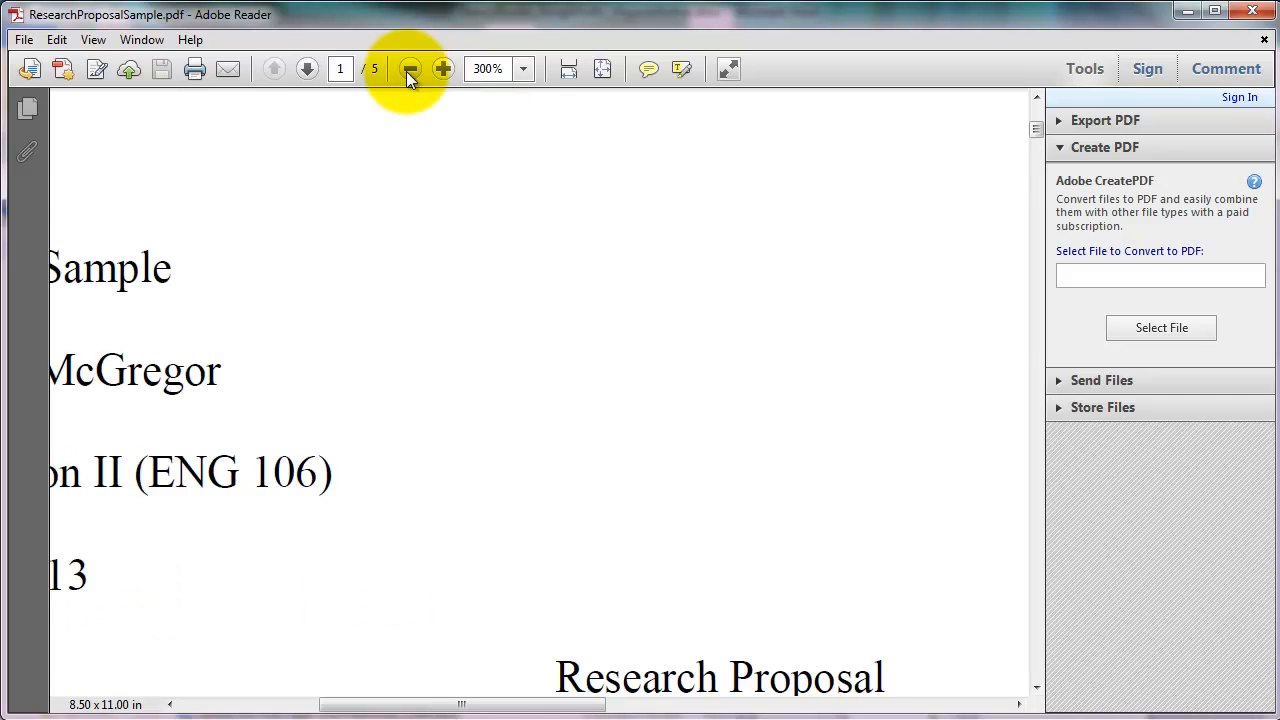
{"action": "left_click", "coordinate": [412, 68]}
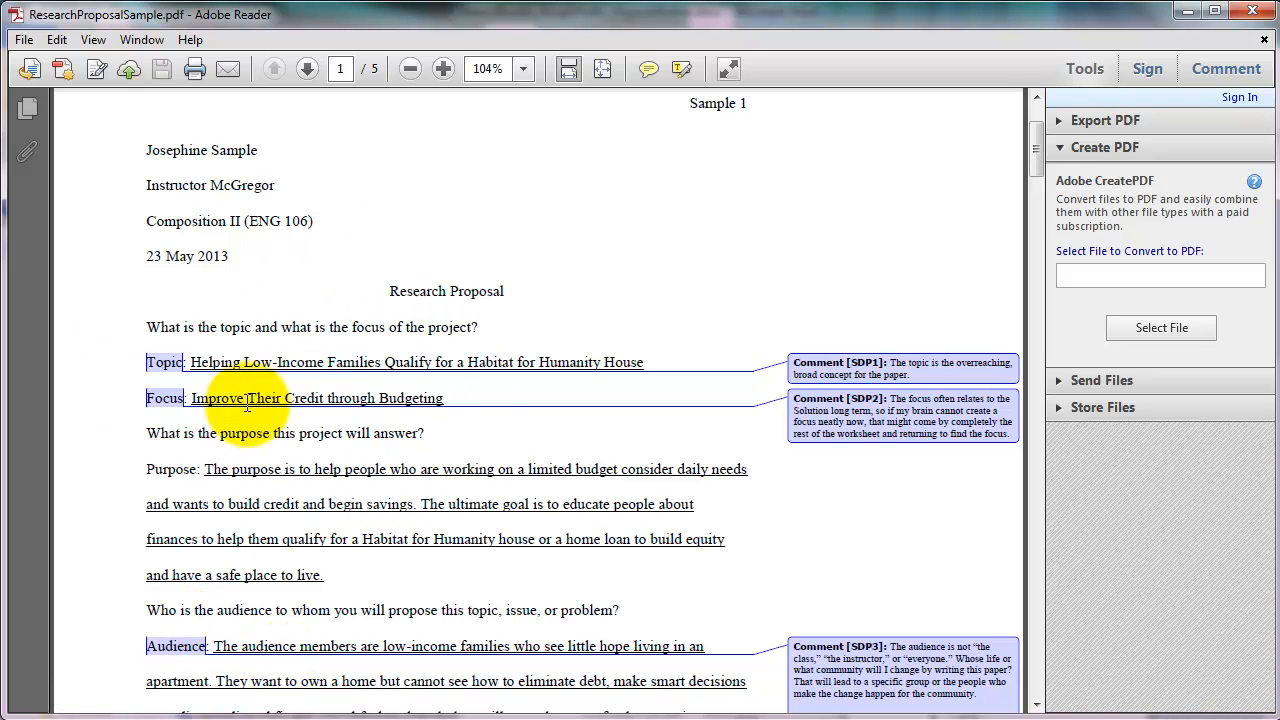
{"action": "mouse_move", "coordinate": [388, 250]}
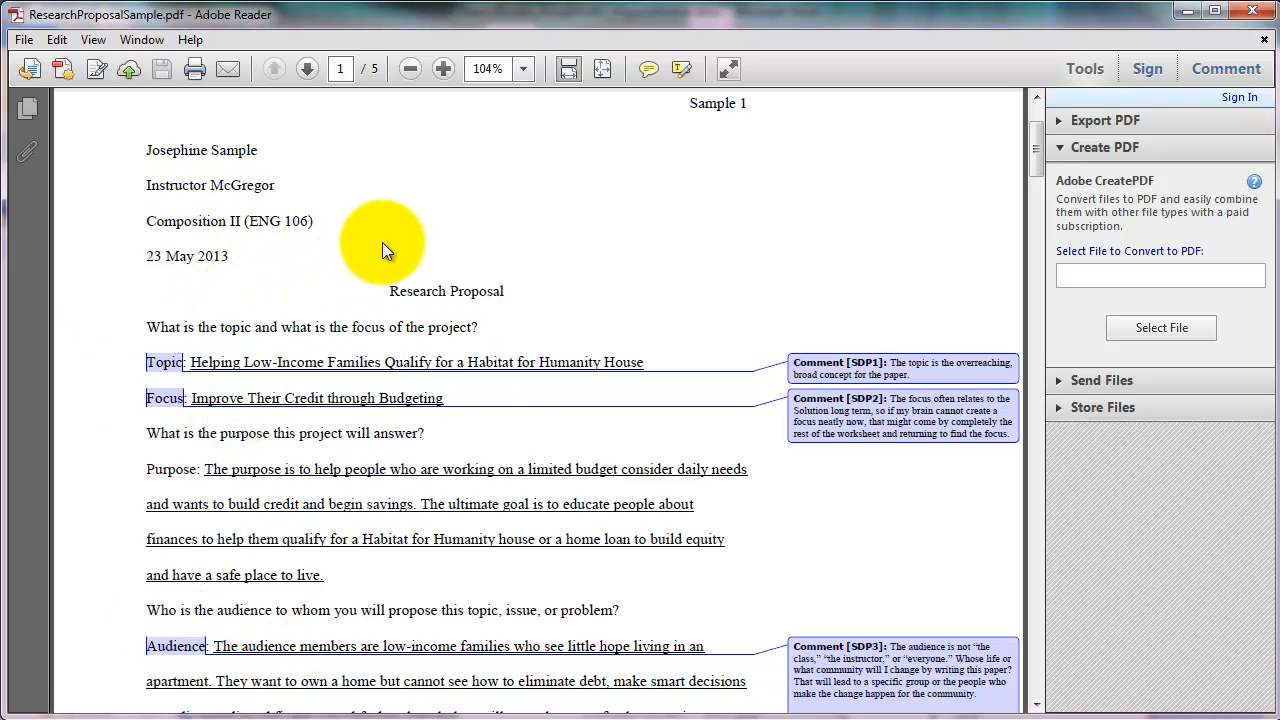
Set magnification to 150% and scroll right to the first comment balloons on page 1
{"action": "left_click", "coordinate": [444, 68]}
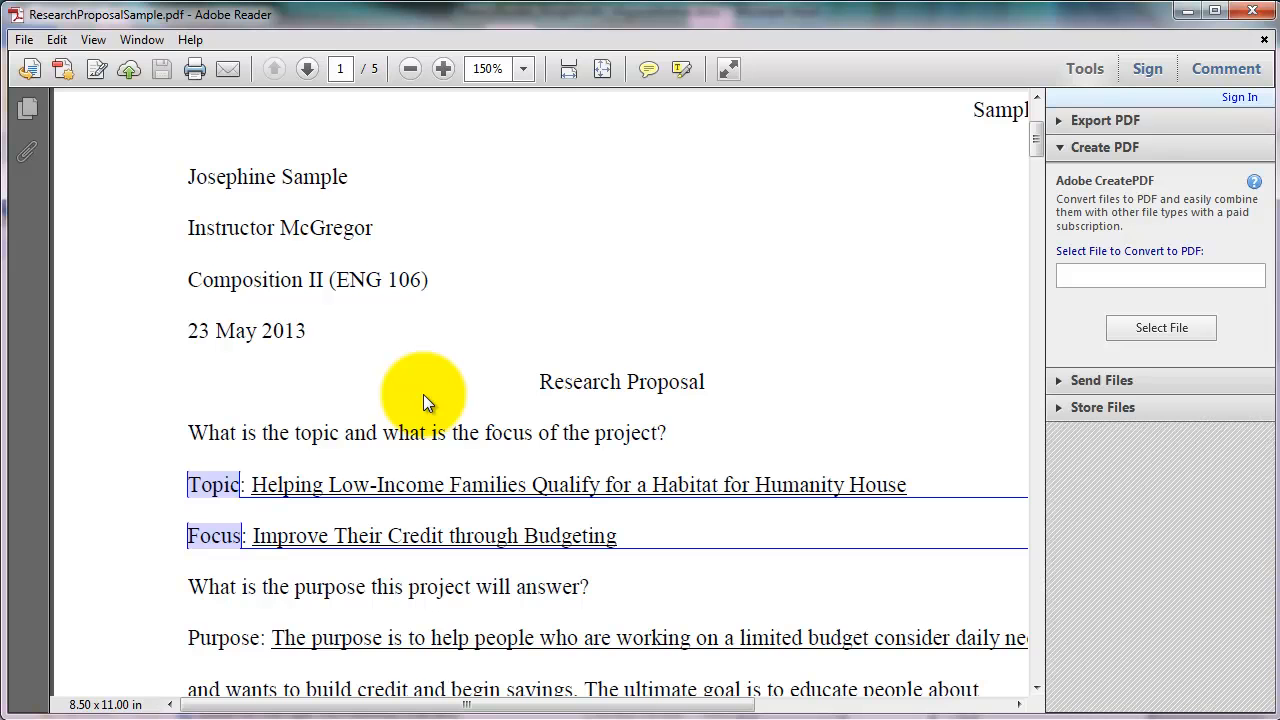
{"action": "scroll", "scroll_direction": "right", "scroll_amount": 3}
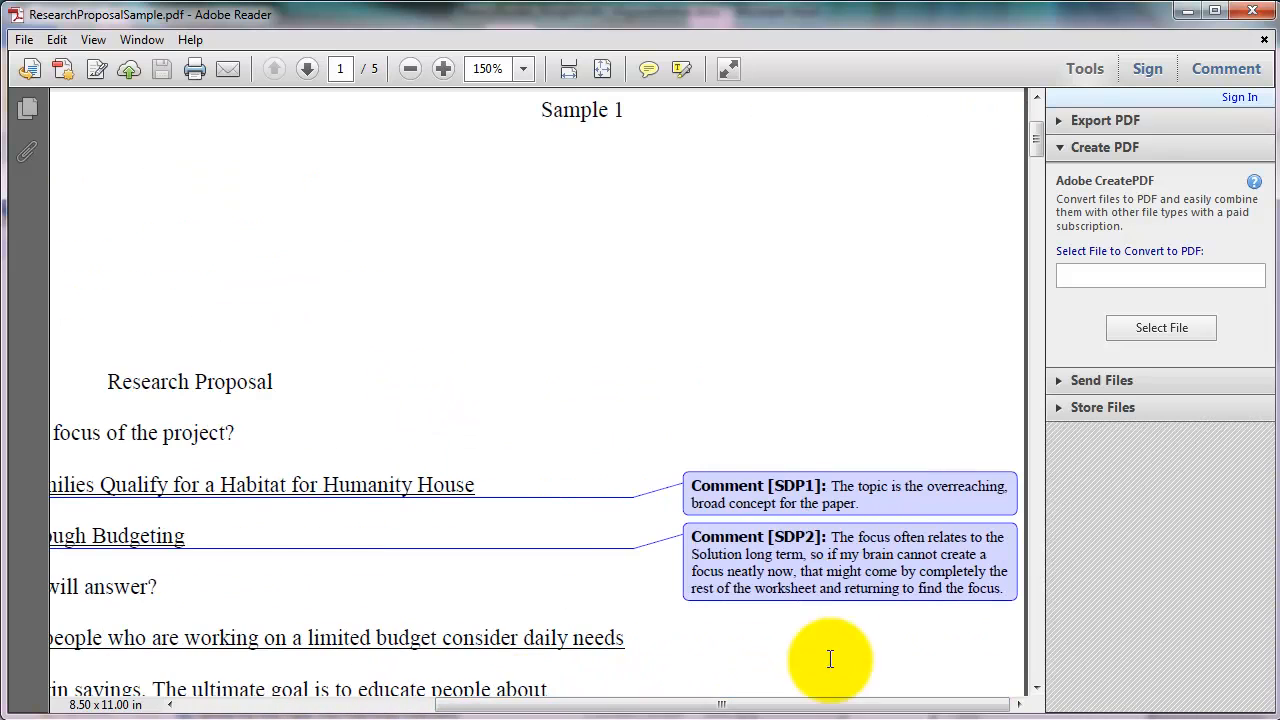